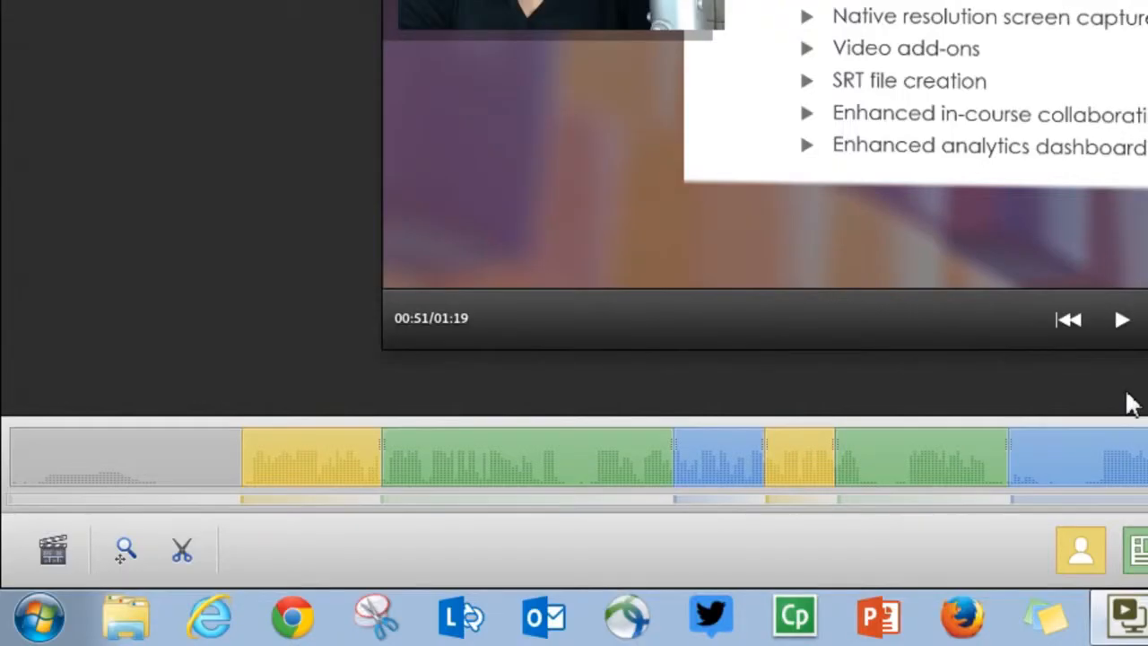
{"action": "mouse_move", "coordinate": [182, 549]}
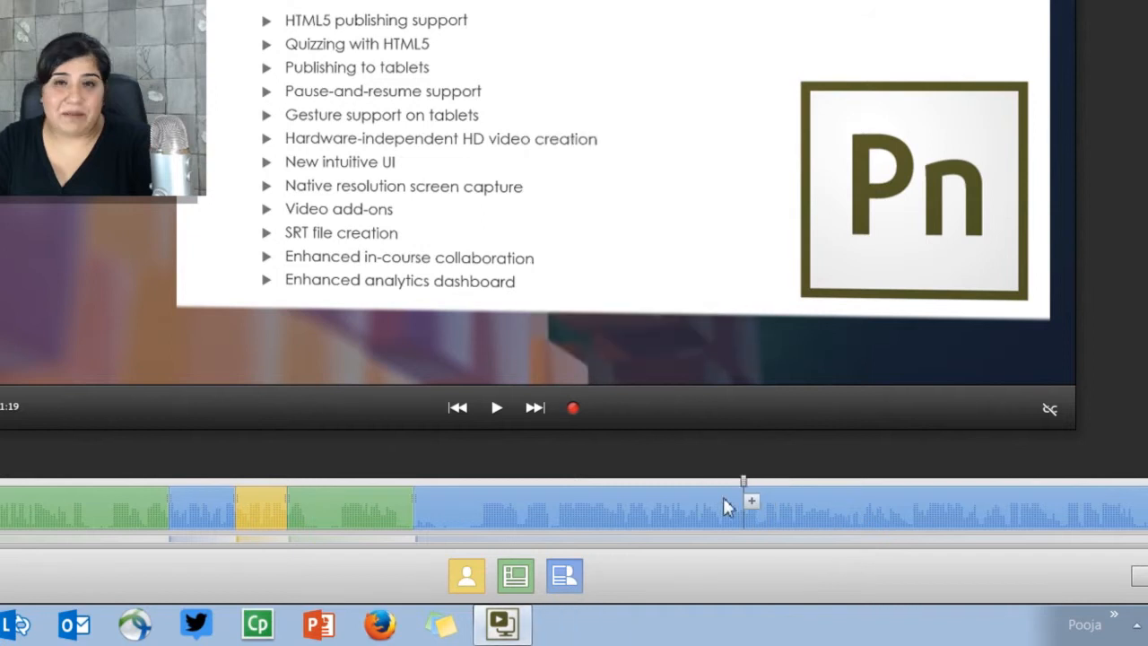
{"action": "mouse_move", "coordinate": [675, 490]}
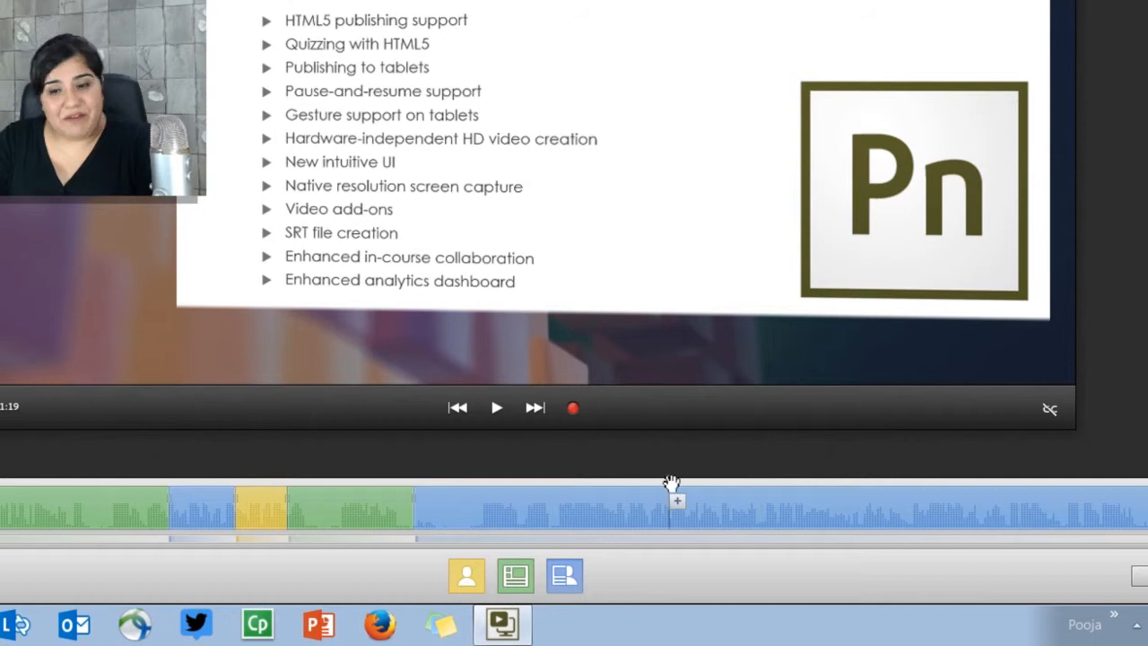
{"action": "mouse_move", "coordinate": [902, 484]}
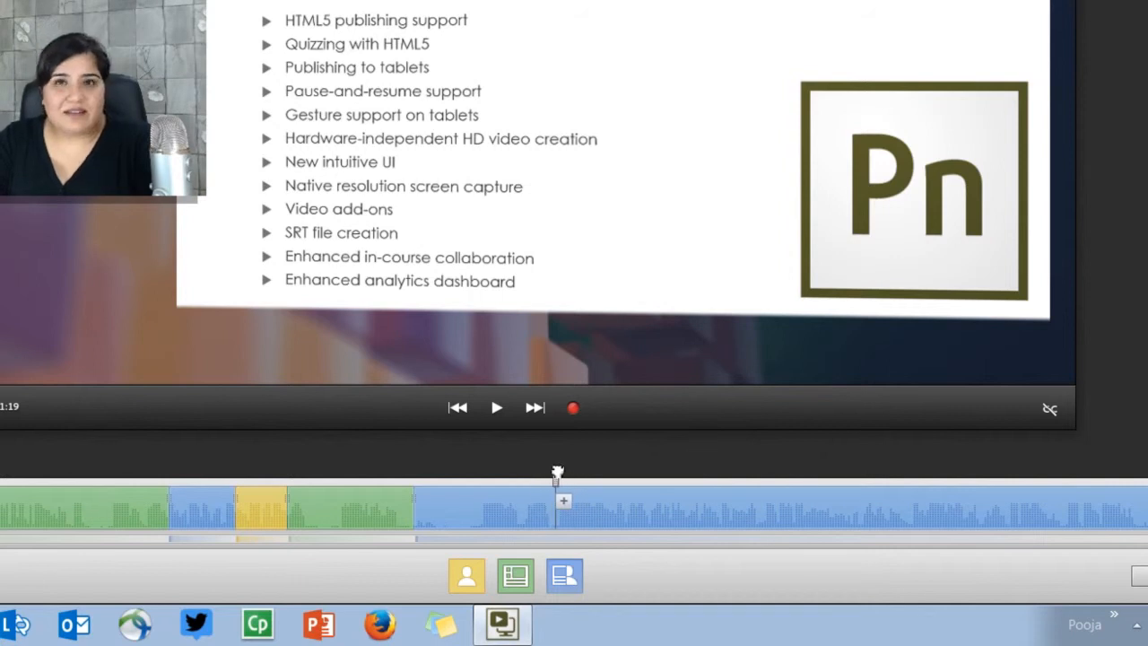
{"action": "mouse_move", "coordinate": [574, 500]}
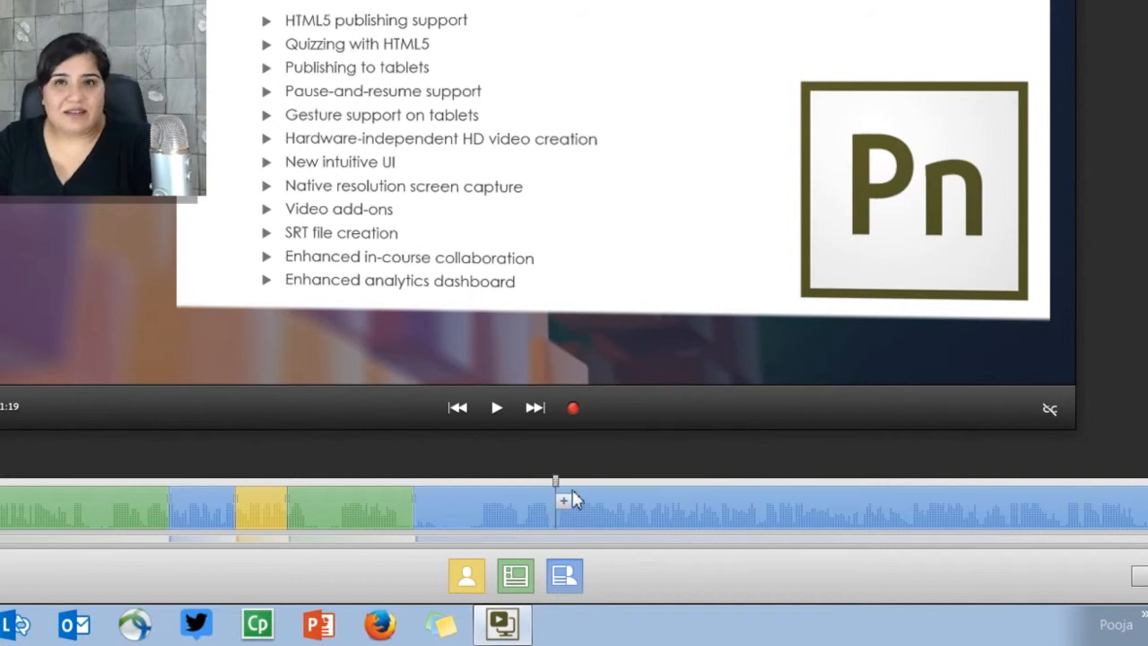
Mark a cut starting at 00:41 and select the stretch to remove, leaving 01:02 total.
{"action": "left_click", "coordinate": [496, 407]}
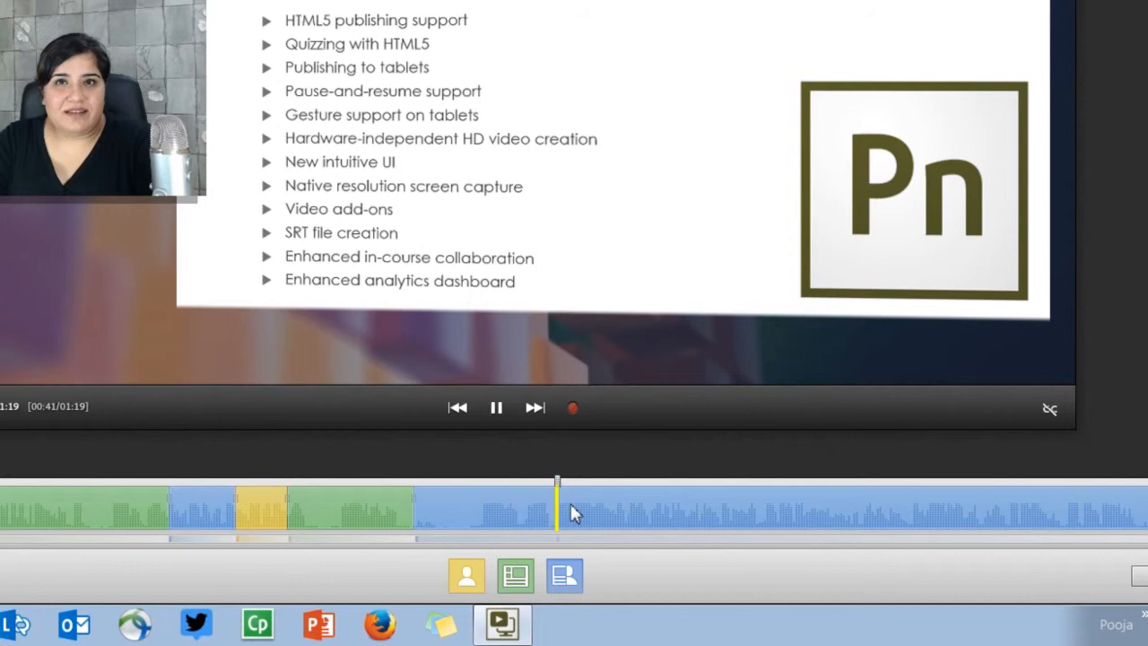
{"action": "left_click", "coordinate": [577, 512]}
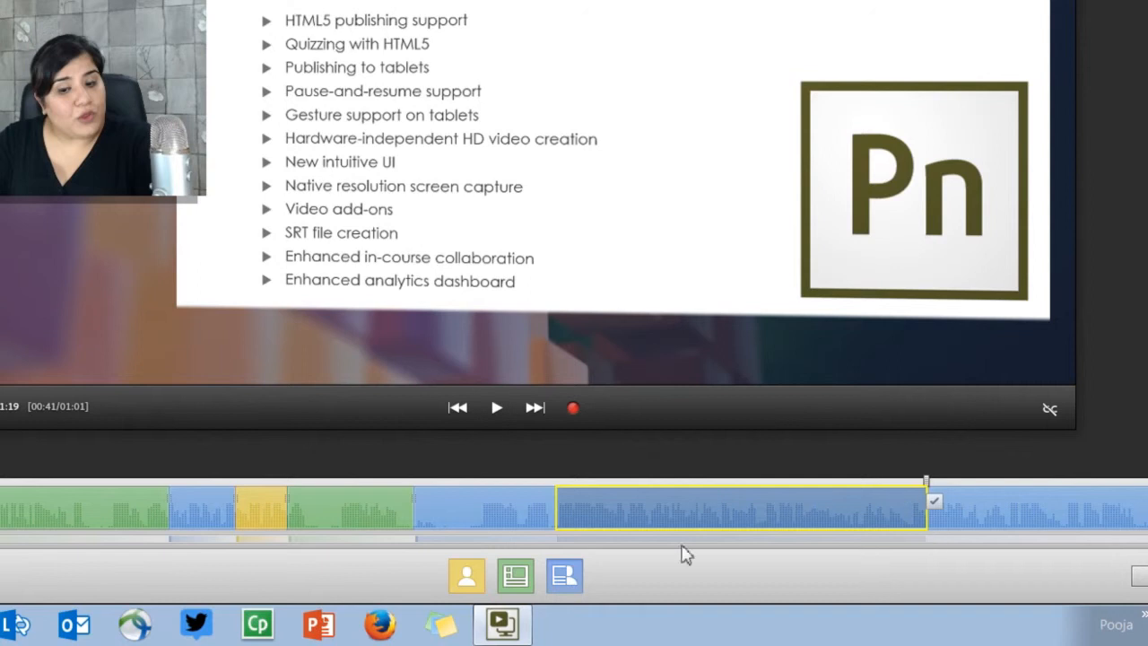
{"action": "mouse_move", "coordinate": [933, 530]}
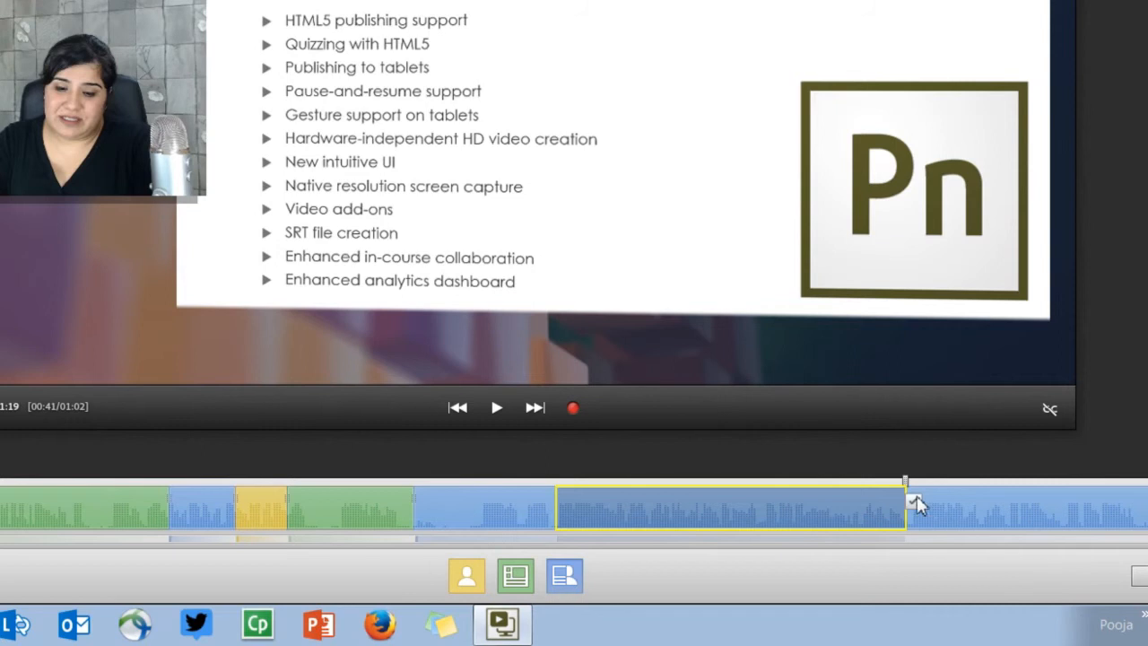
{"action": "mouse_move", "coordinate": [909, 497]}
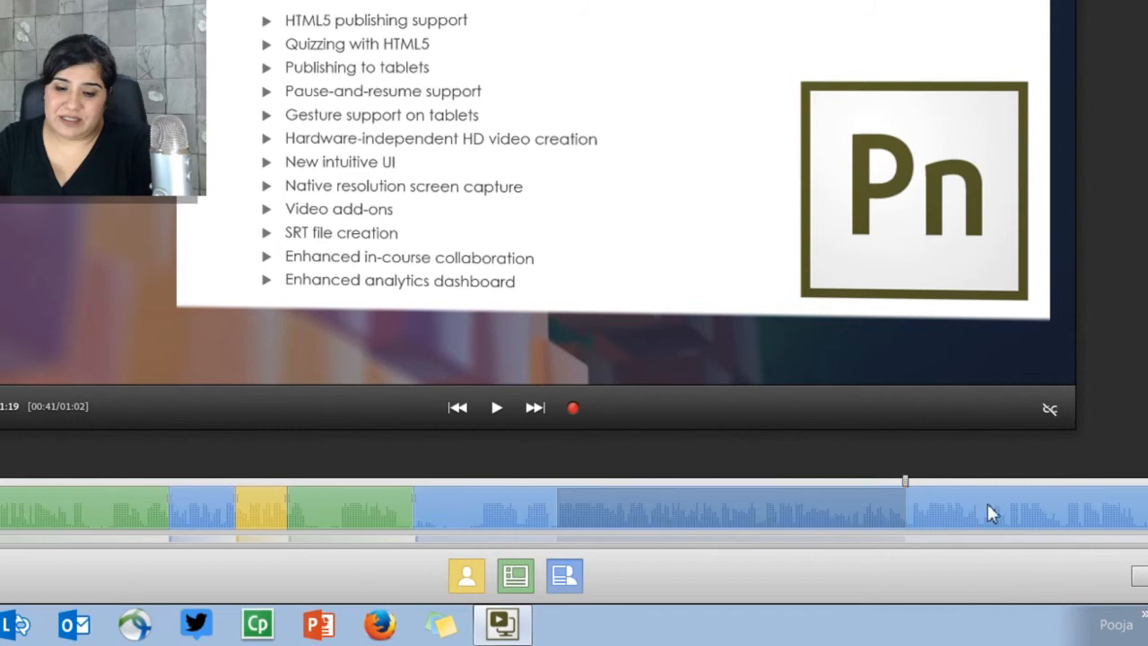
Narrow the 00:41 cut region by dragging its edge, making the video 01:14 long.
{"action": "left_click", "coordinate": [731, 510]}
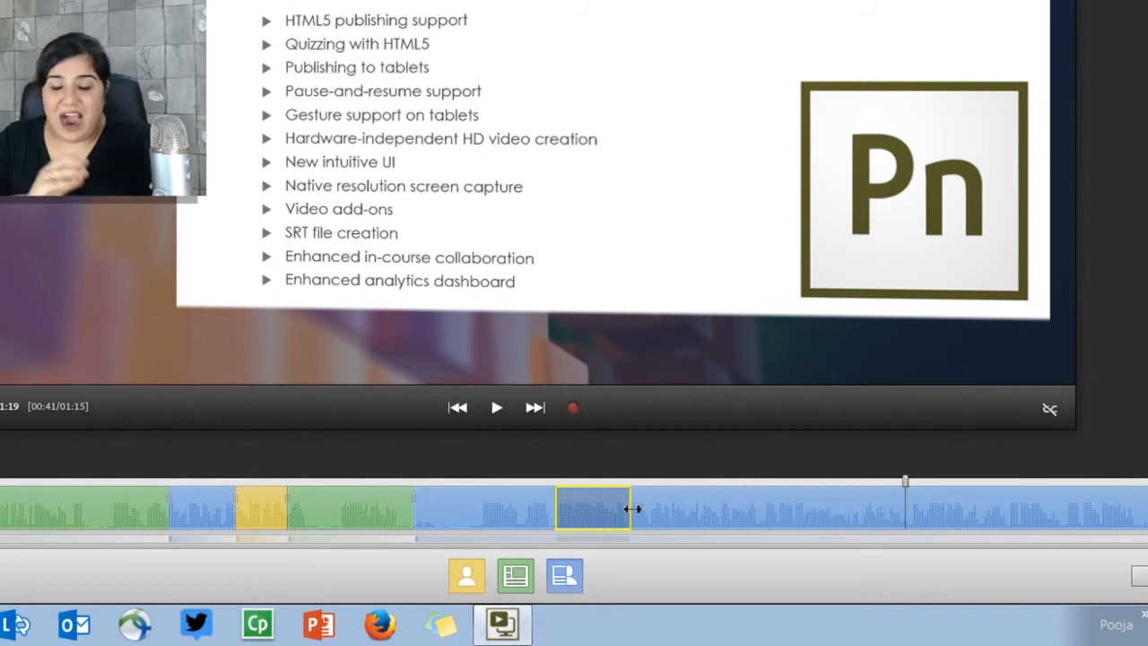
{"action": "left_click_drag", "start_coordinate": [631, 508], "coordinate": [649, 508]}
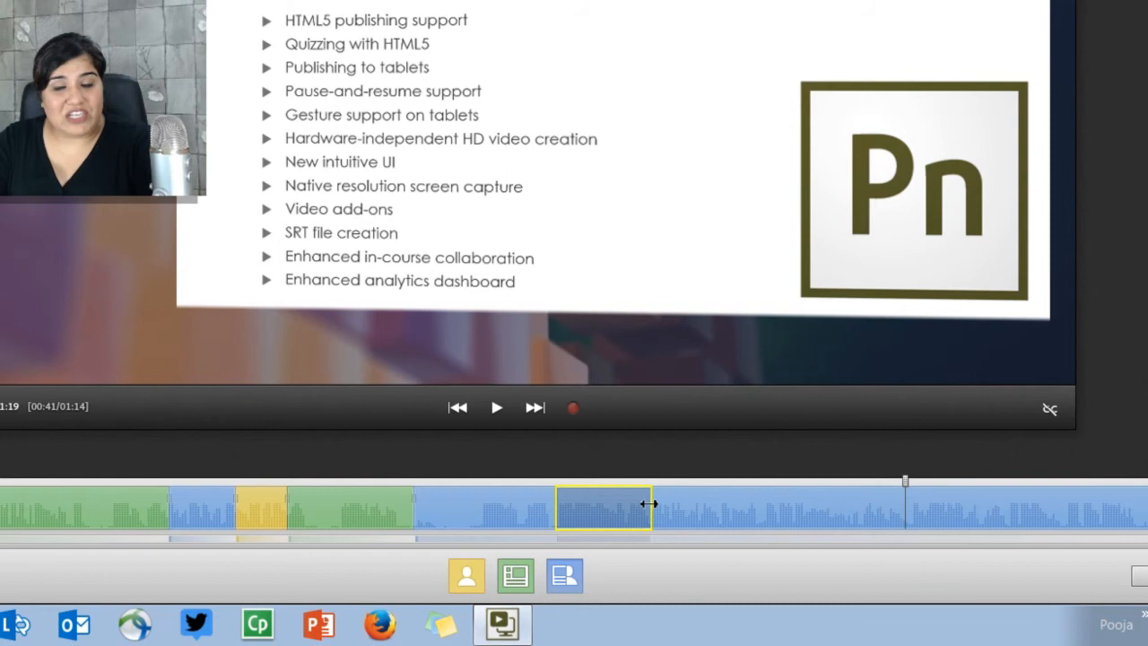